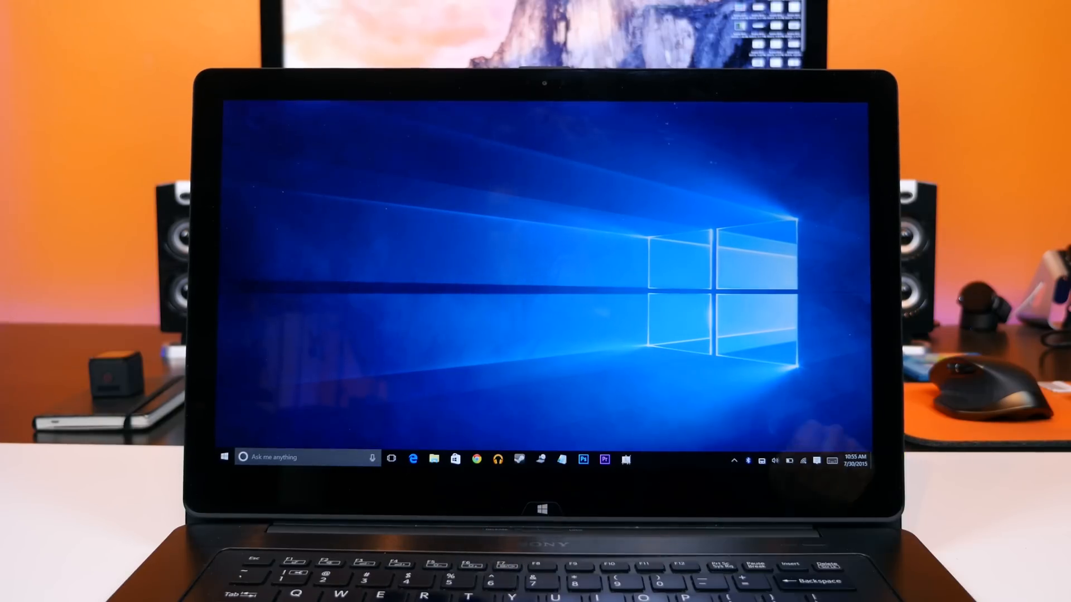
Step: Show all virtual desktops in Task View and add a fifth desktop
{"action": "left_click", "coordinate": [392, 457]}
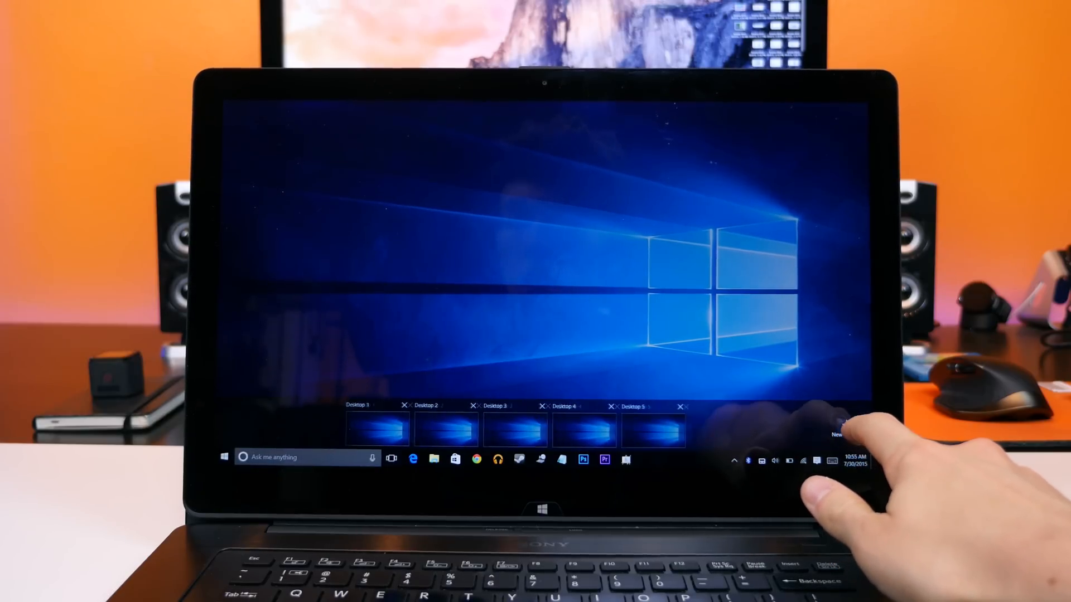
{"action": "left_click", "coordinate": [837, 424]}
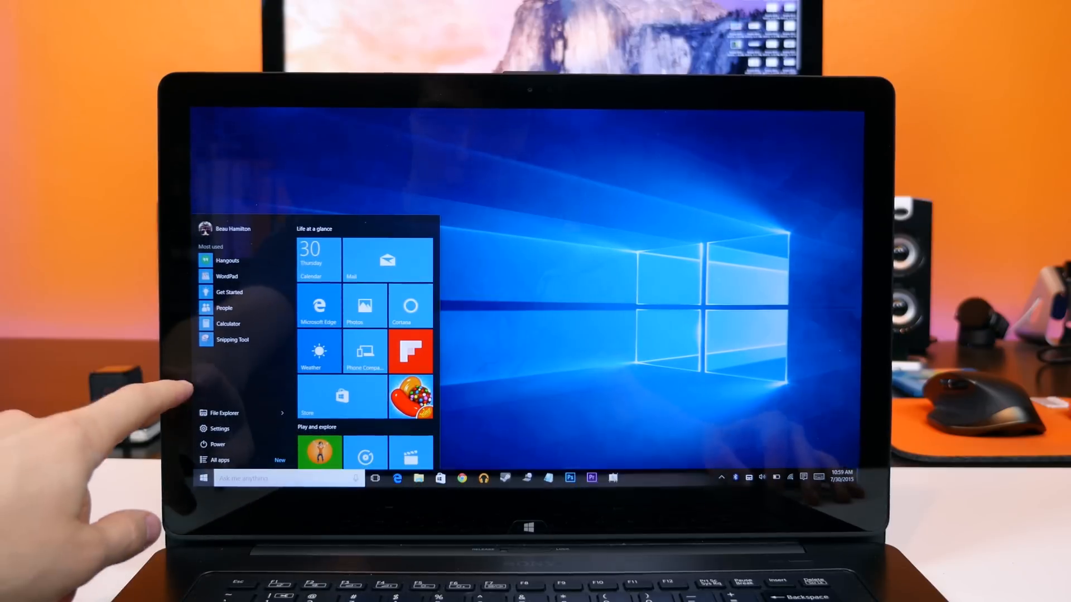
Step: Dismiss the Start menu and point out the Cortana search box on the taskbar
{"action": "left_click", "coordinate": [203, 477]}
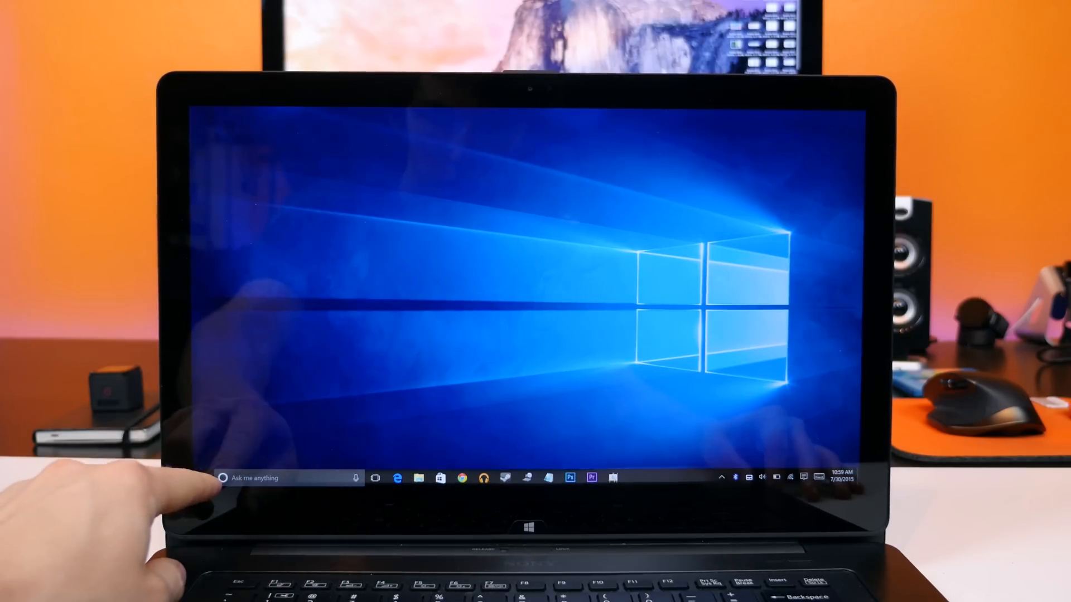
{"action": "left_click", "coordinate": [222, 477]}
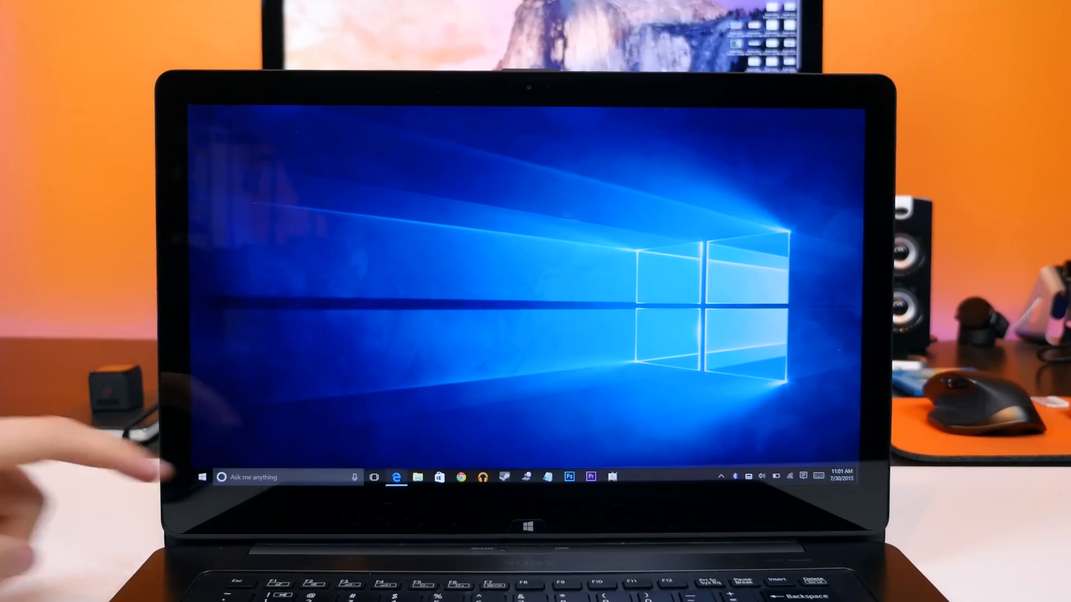
Step: Launch Microsoft Edge from the taskbar and browse the 'Where to next?' news feed
{"action": "left_click", "coordinate": [396, 476]}
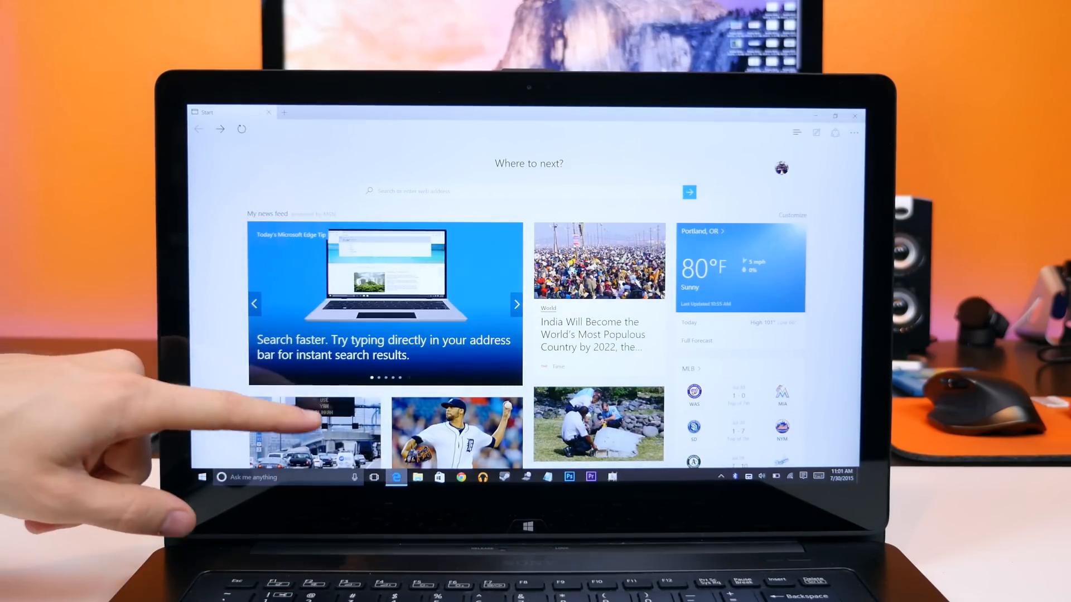
{"action": "scroll", "scroll_direction": "down", "scroll_amount": 3}
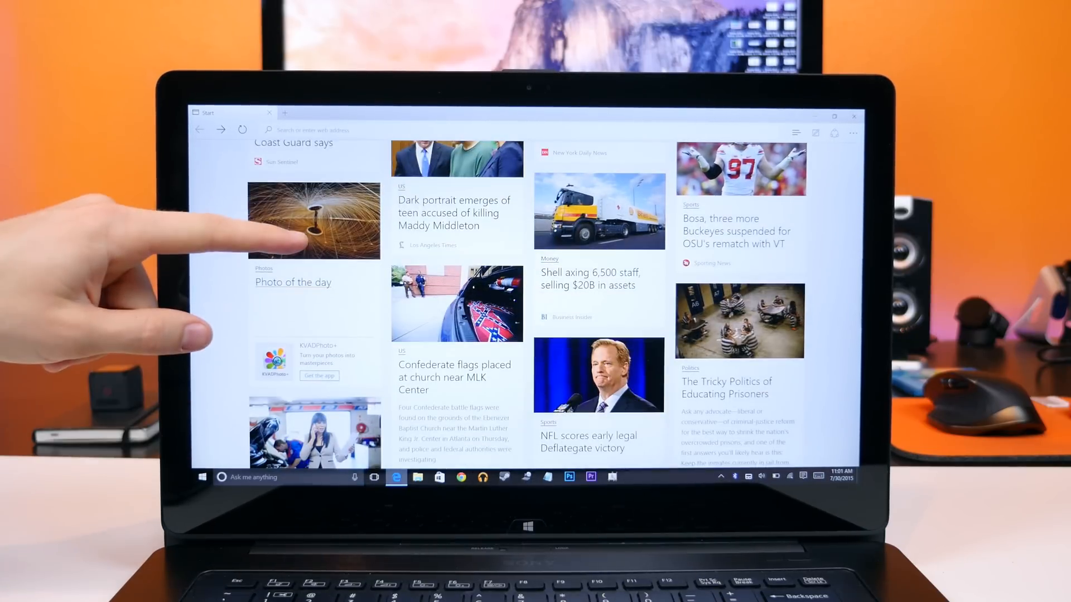
{"action": "scroll", "scroll_direction": "up", "scroll_amount": 3}
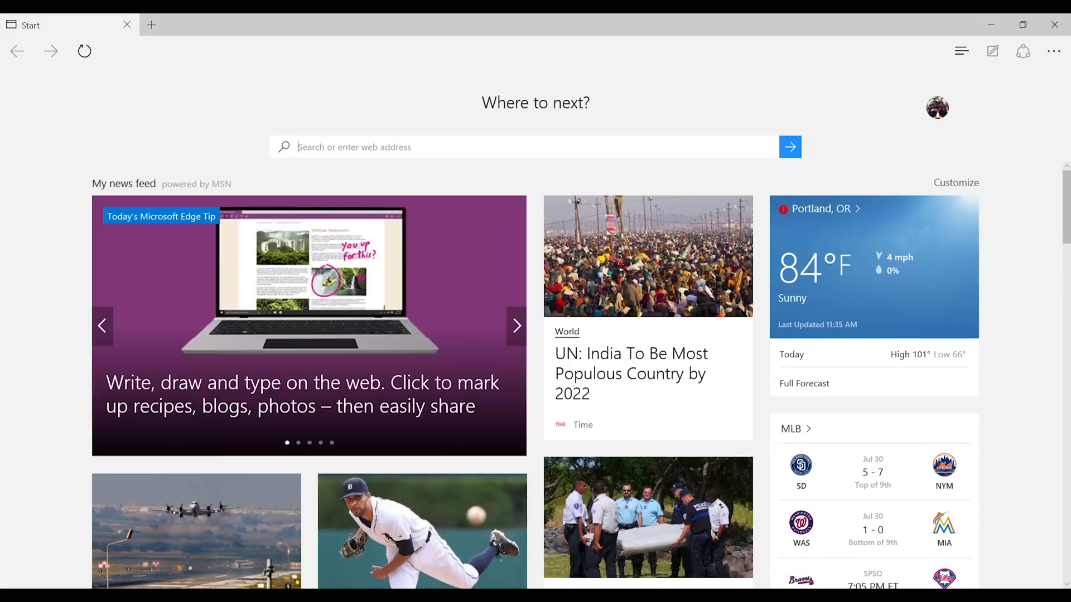
Step: Show the Hub's Reading list and Favorites, then start a Web Note to ink 'Subscribe?' over YouTube
{"action": "left_click", "coordinate": [961, 51]}
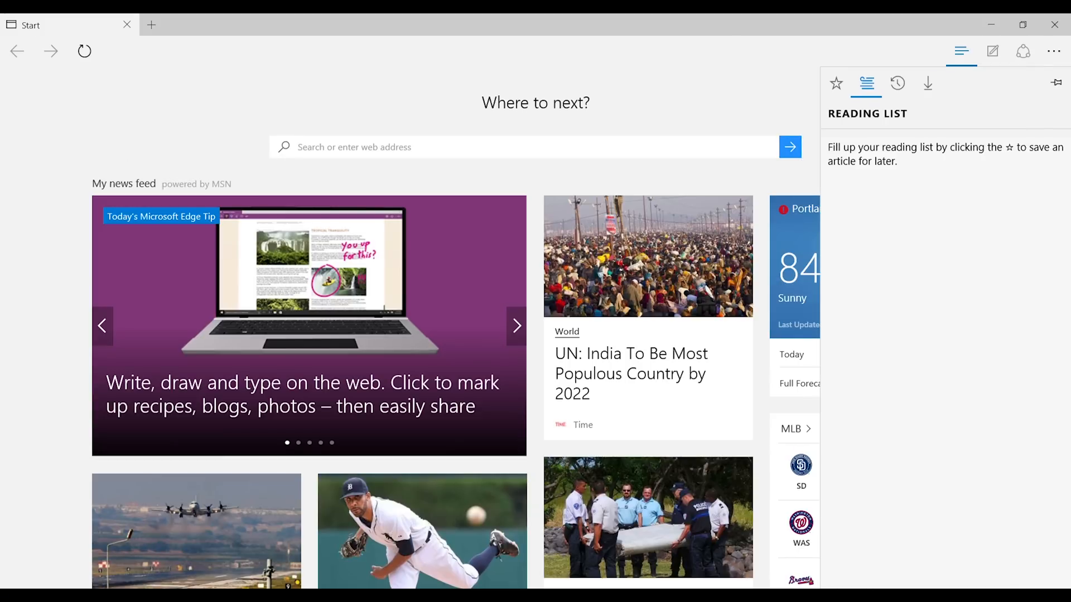
{"action": "left_click", "coordinate": [835, 82]}
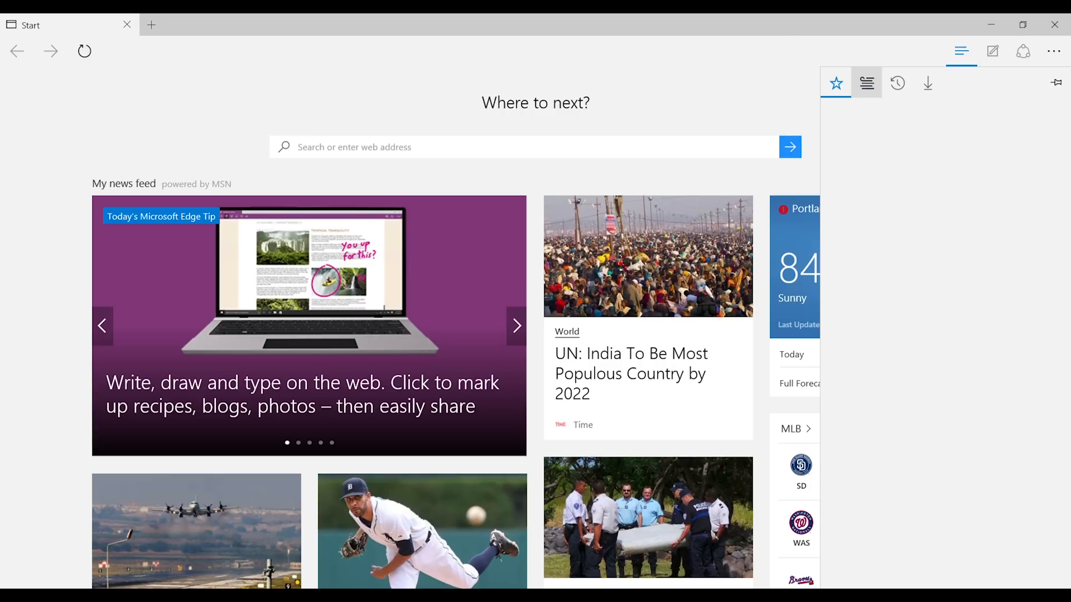
{"action": "left_click", "coordinate": [927, 84]}
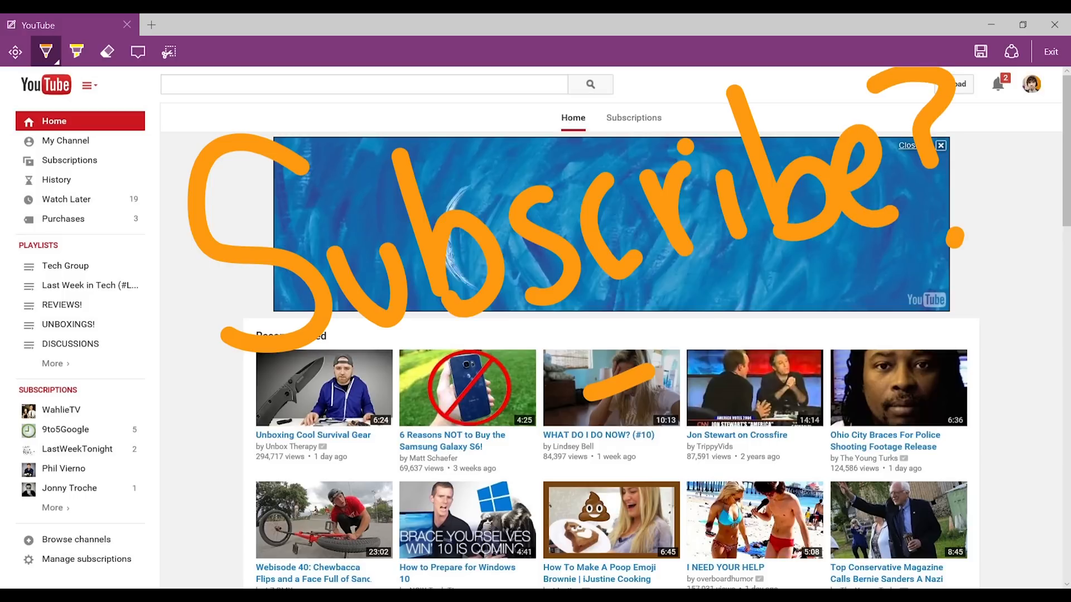
Step: Exit Web Note and stream the Xbox One dashboard to the PC from the Xbox app
{"action": "left_click", "coordinate": [108, 51]}
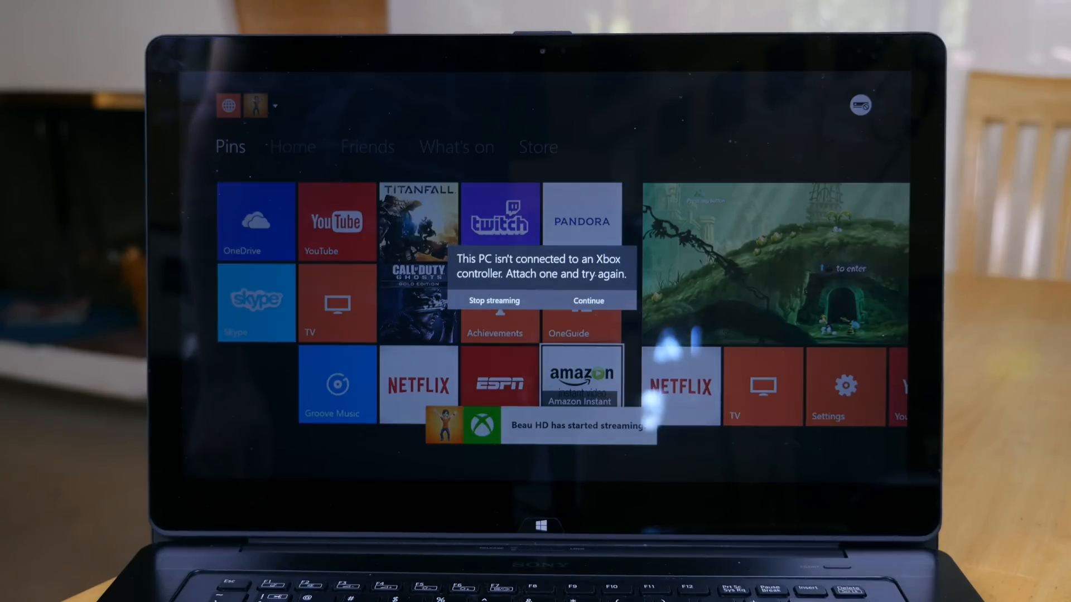
Step: Continue past the no-controller warning, view the dashboard's Home tab, then stop streaming
{"action": "left_click", "coordinate": [586, 300]}
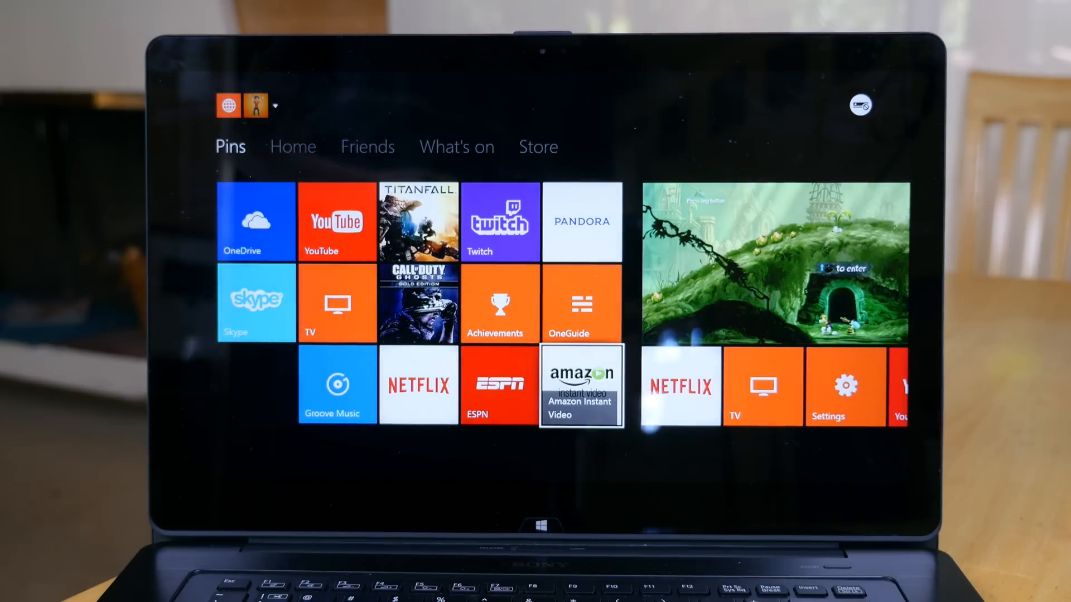
{"action": "left_click", "coordinate": [292, 147]}
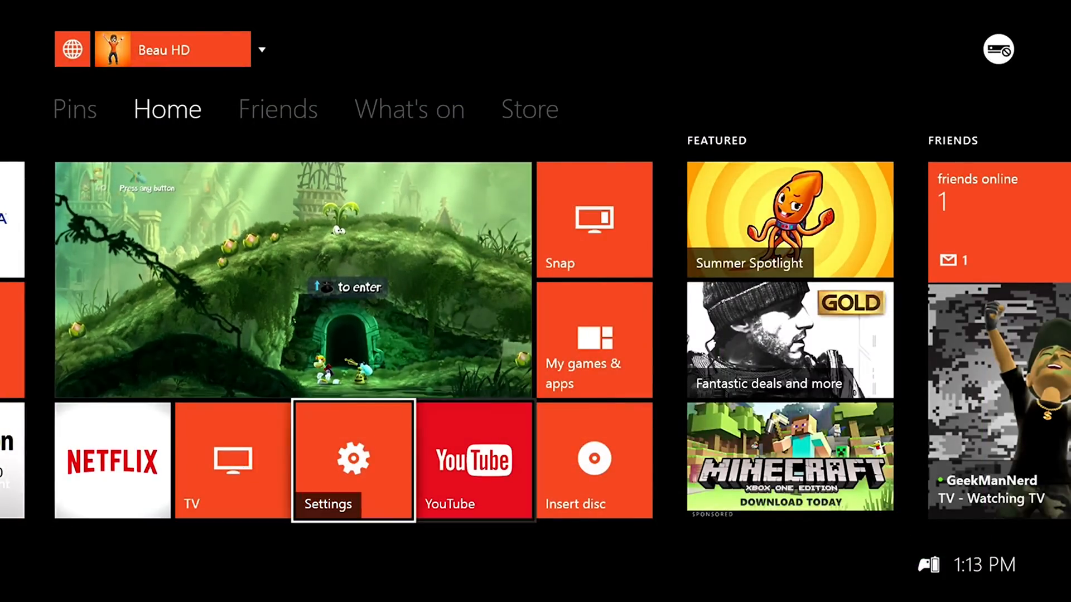
{"action": "left_click", "coordinate": [74, 108]}
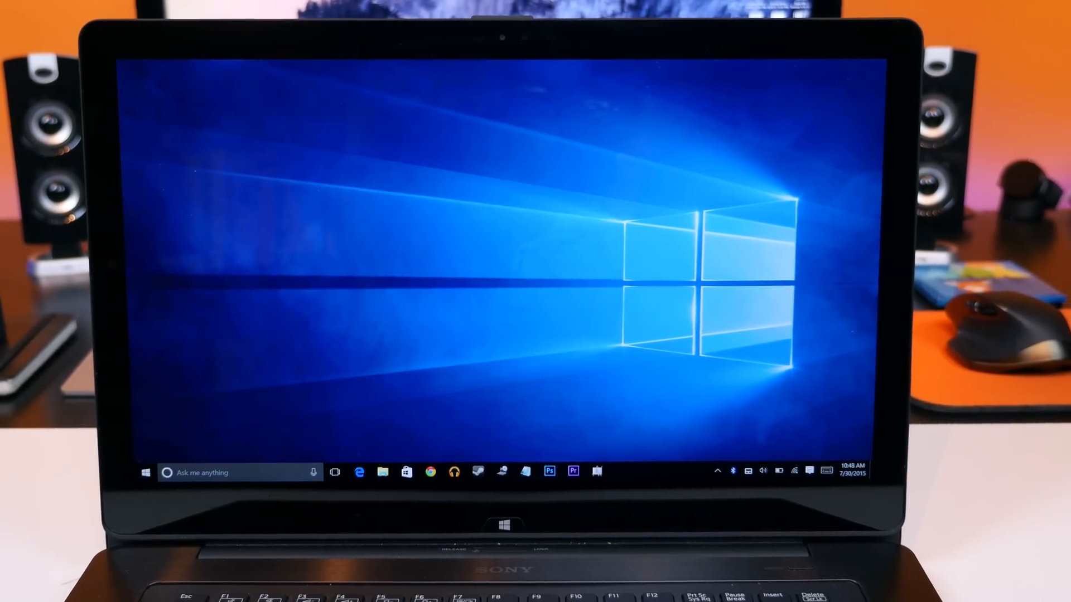
Step: Show the Start menu's most-used apps and scroll through its live tiles
{"action": "left_click", "coordinate": [145, 472]}
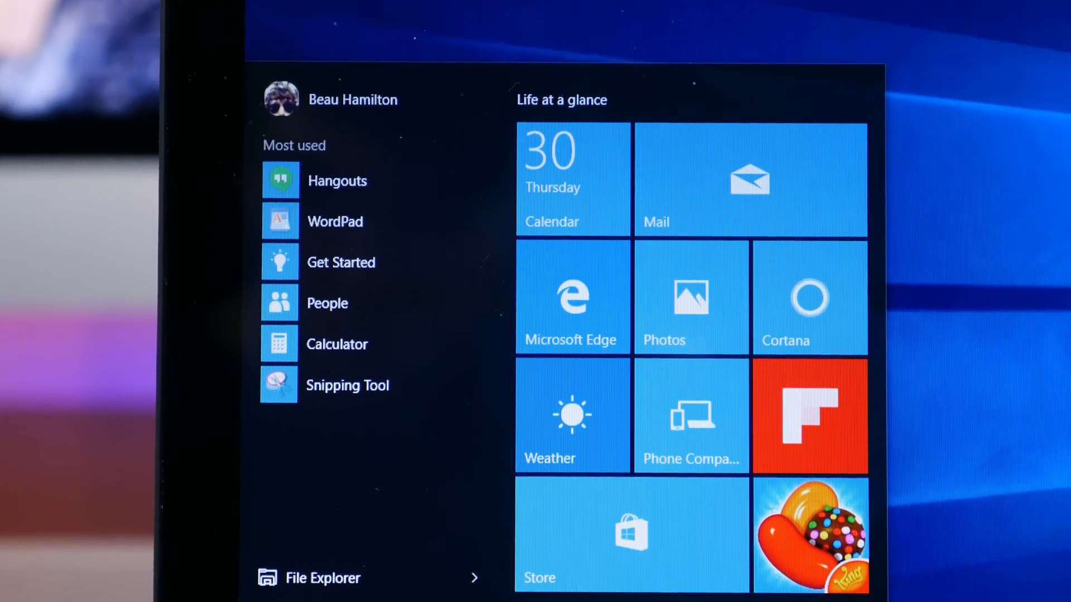
{"action": "scroll", "scroll_direction": "down", "scroll_amount": 3}
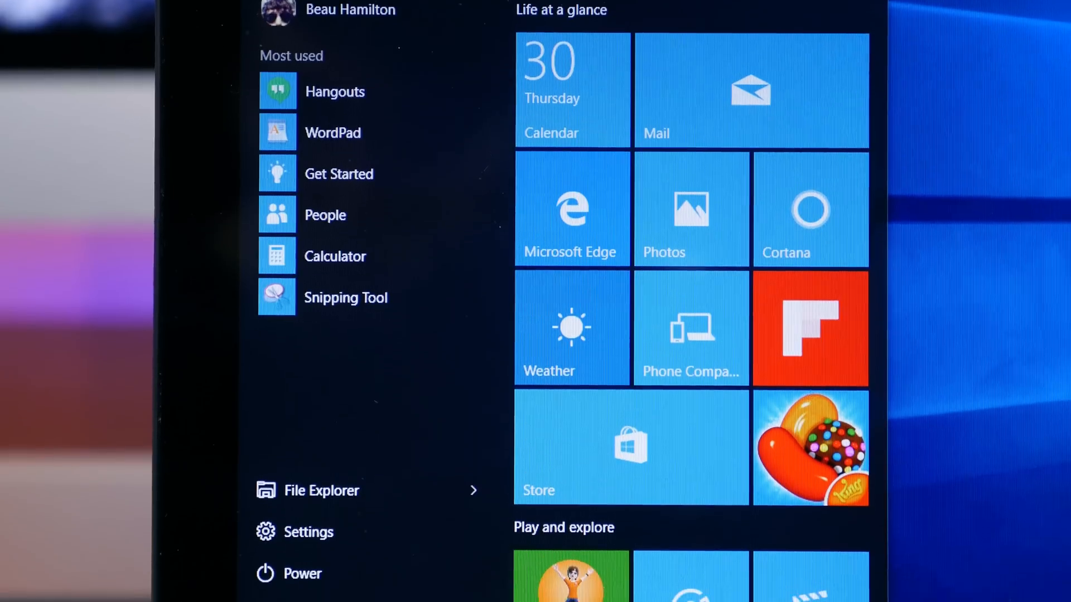
{"action": "scroll", "scroll_direction": "down", "scroll_amount": 3}
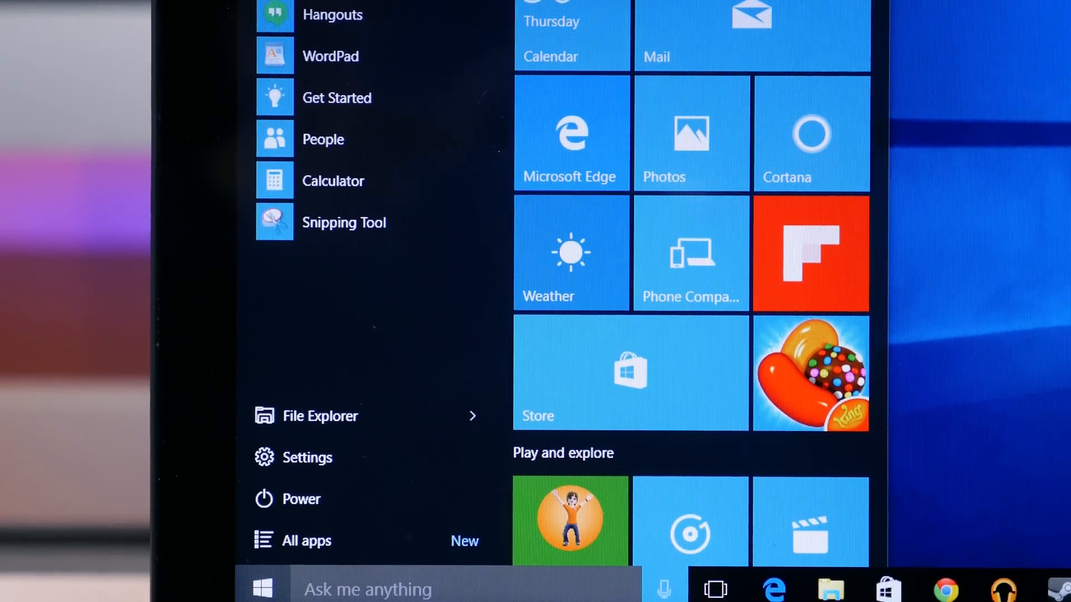